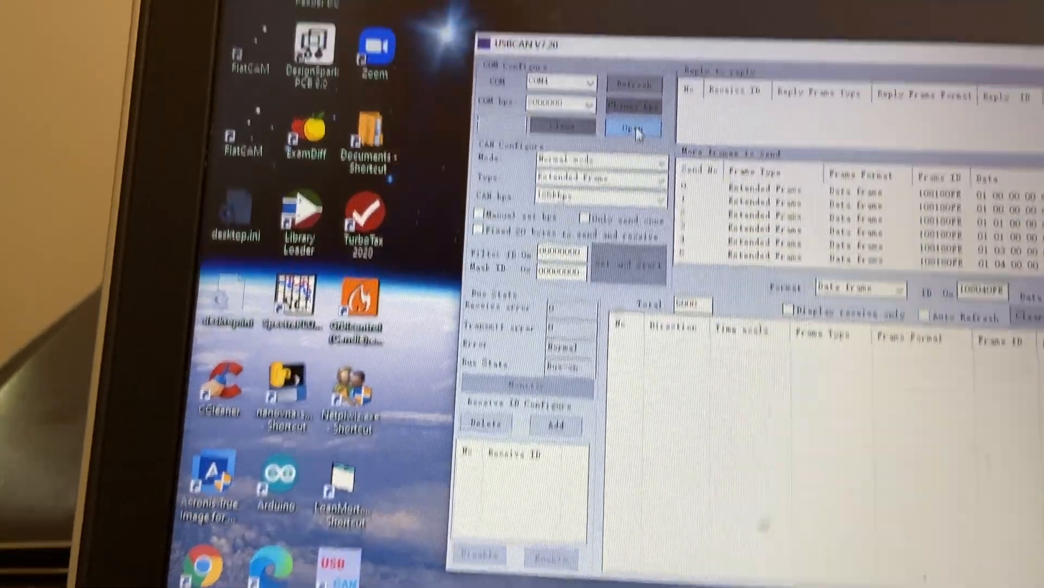
- Open the COM4 port so extended CAN data frames begin logging in the receive list
click(632, 127)
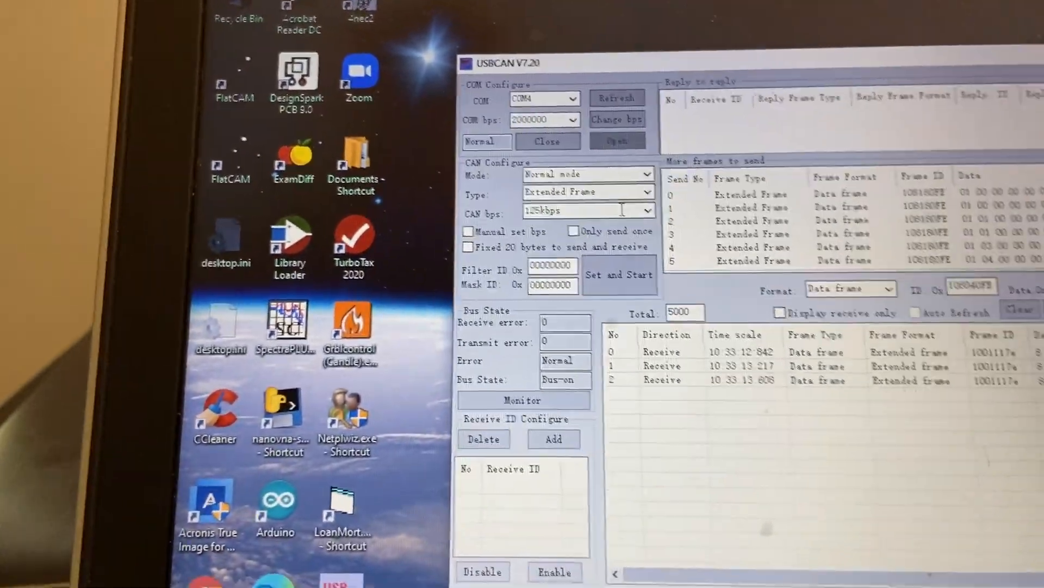